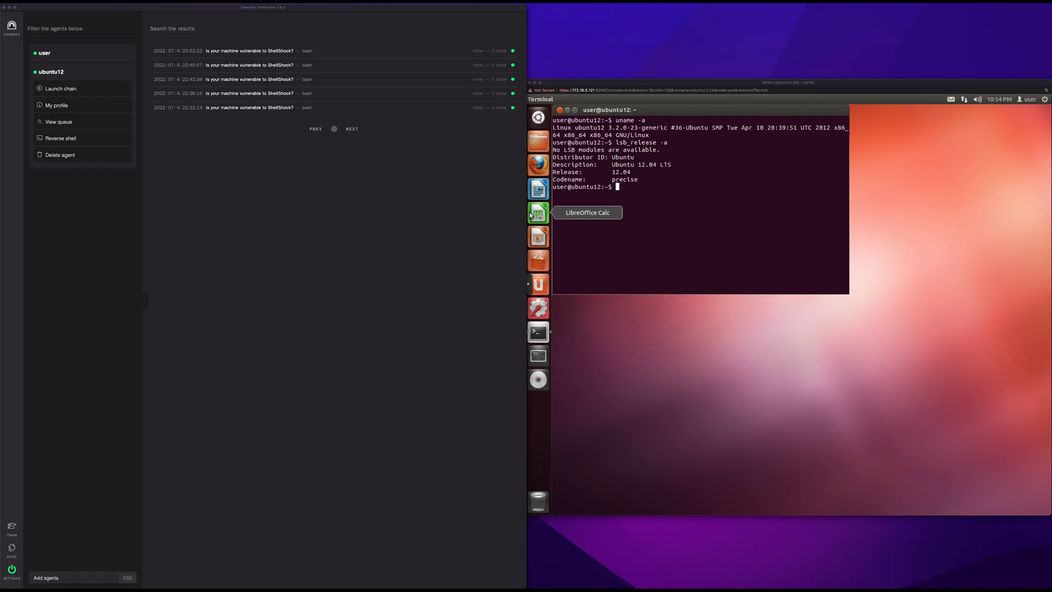
{"action": "mouse_move", "coordinate": [132, 165]}
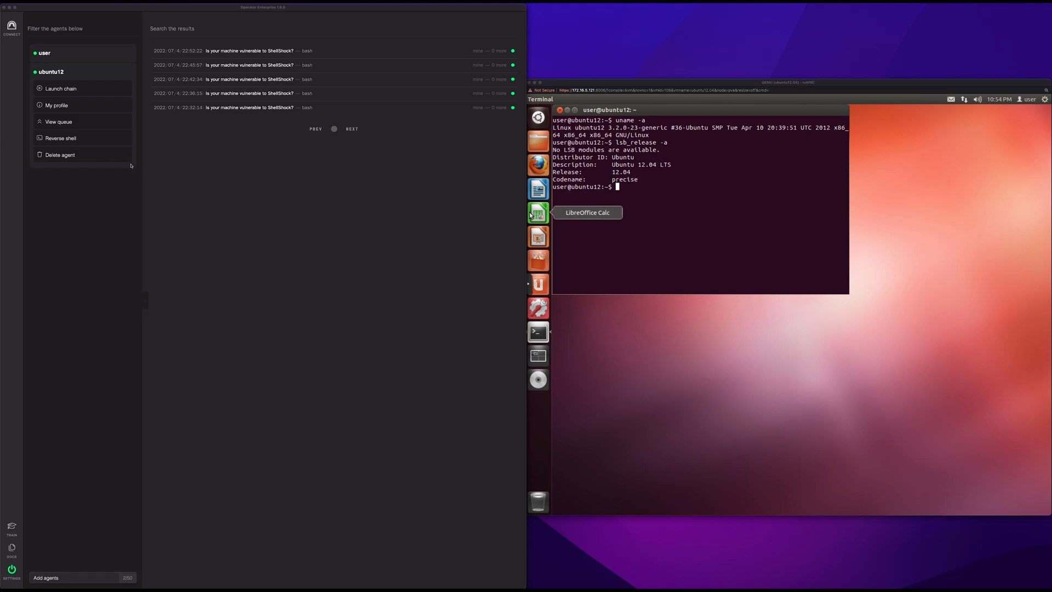
{"action": "mouse_move", "coordinate": [131, 209]}
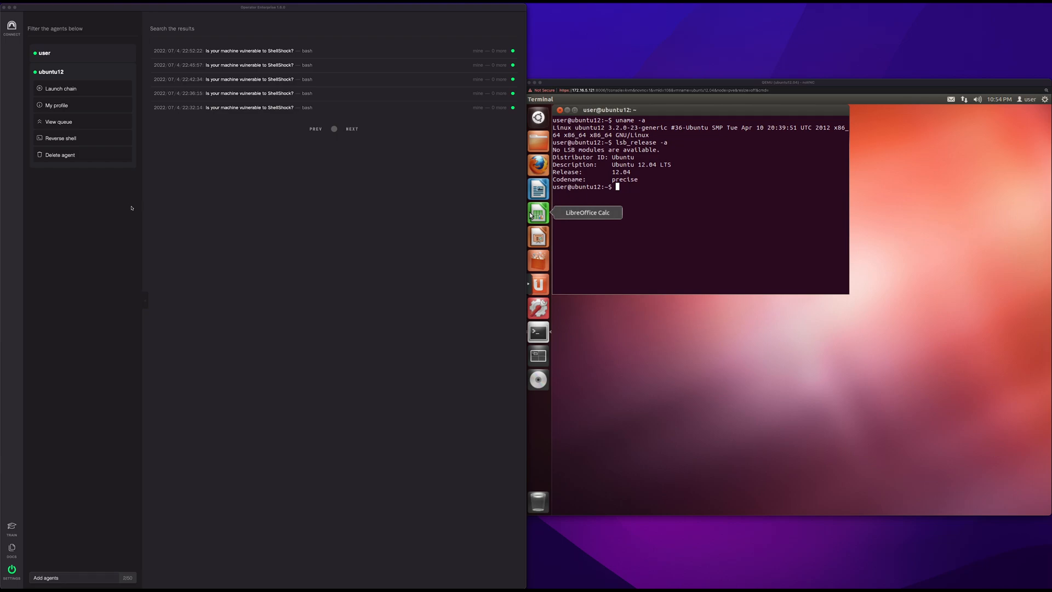
{"action": "mouse_move", "coordinate": [130, 198]}
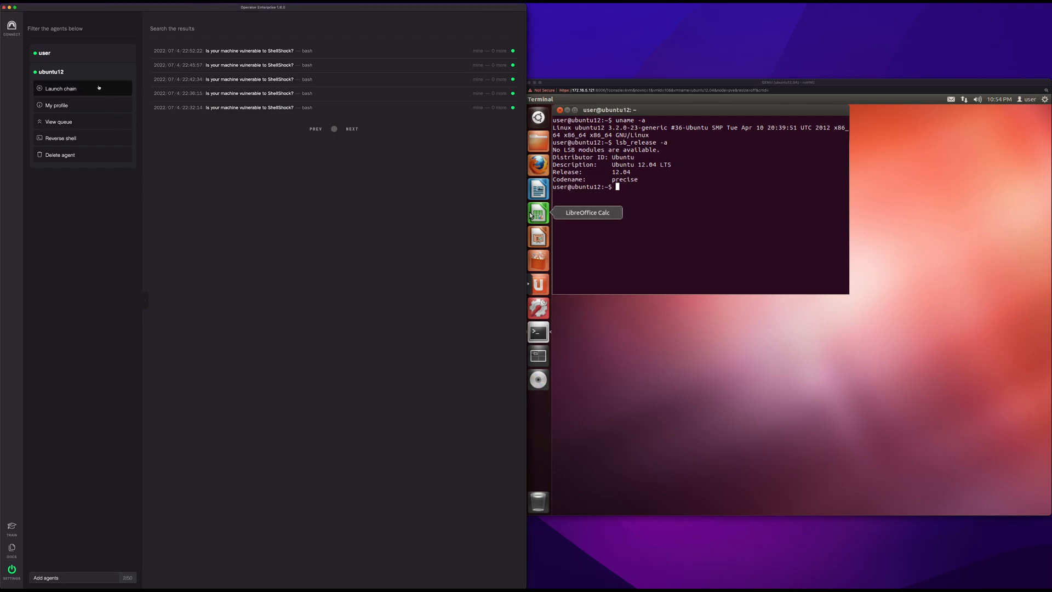
Step: Begin launching a new attack chain for the ubuntu12 agent from the sidebar
{"action": "left_click", "coordinate": [61, 88]}
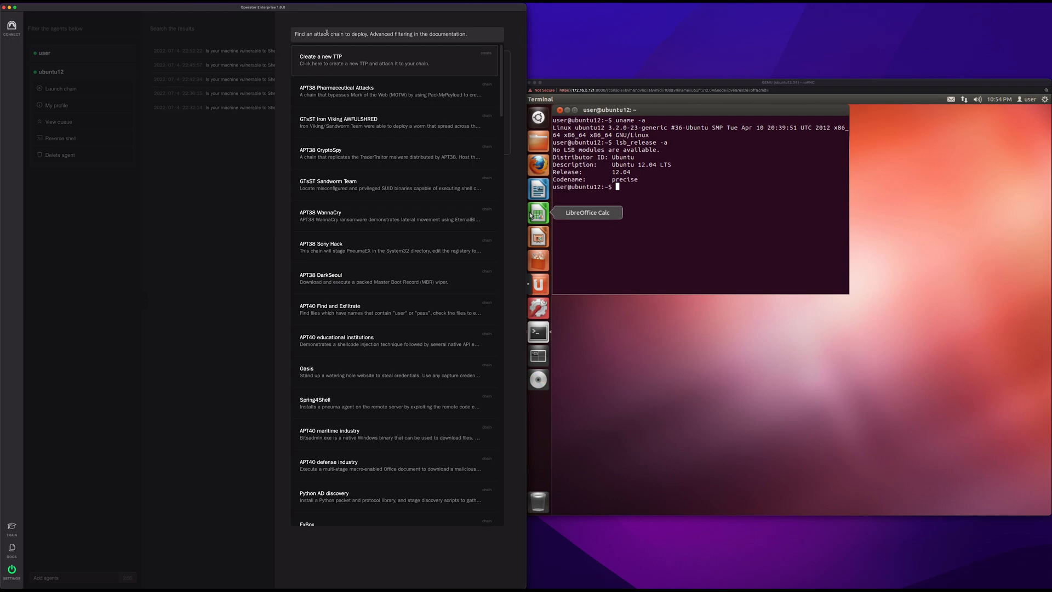
Step: Filter the attack chain list with the search text 'shell'
{"action": "type", "text": "shellshock"}
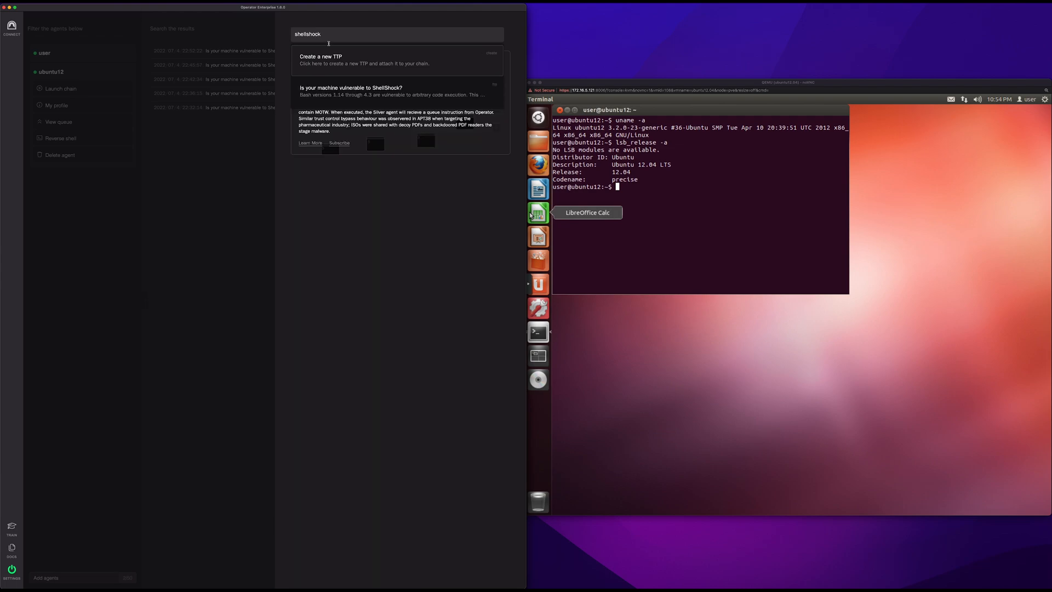
Step: Add the 'Is your machine vulnerable to ShellShock?' check and deploy the chain to ubuntu12
{"action": "left_click", "coordinate": [372, 88]}
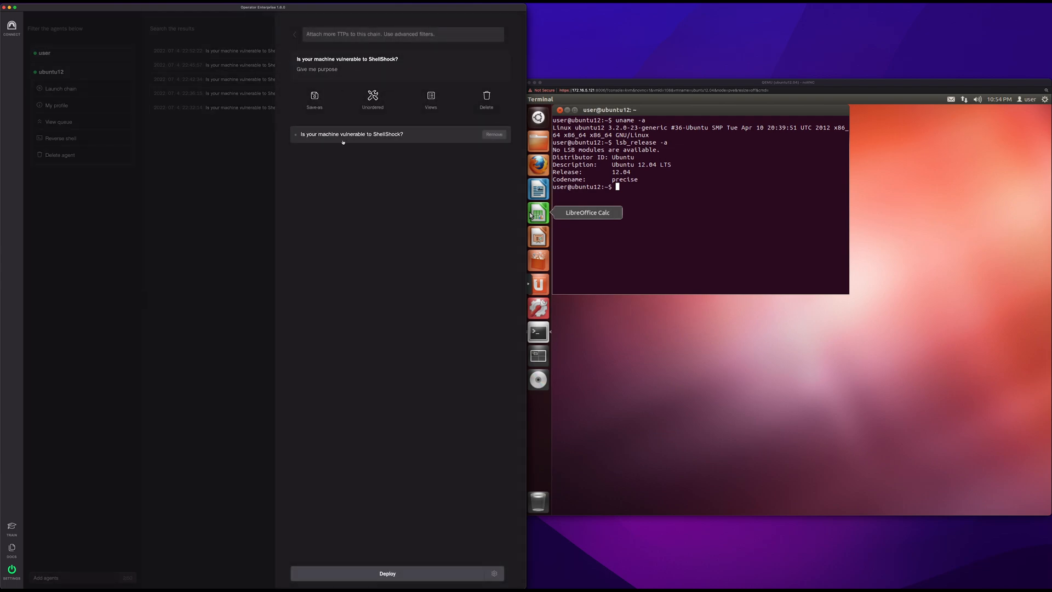
{"action": "mouse_move", "coordinate": [538, 189]}
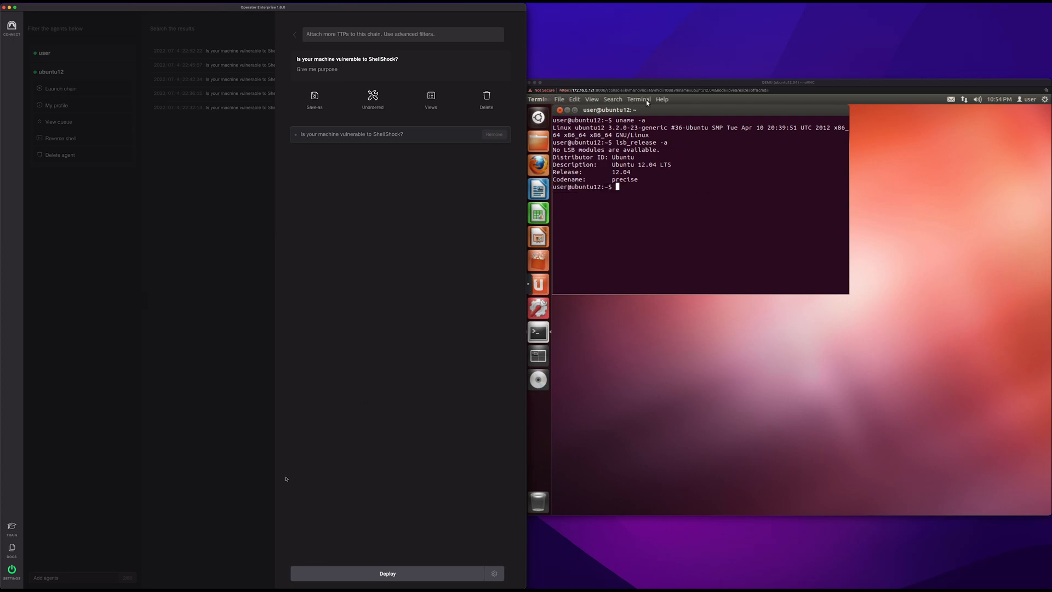
{"action": "left_click", "coordinate": [387, 573]}
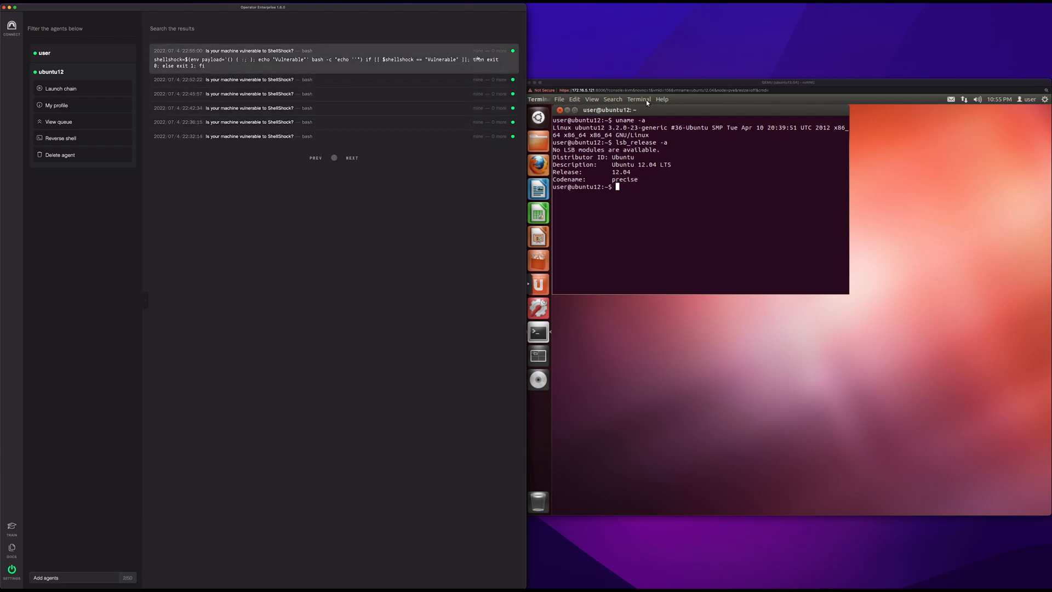
Step: Expand an earlier ShellShock result row to reveal its bash vulnerability test command
{"action": "left_click", "coordinate": [251, 66]}
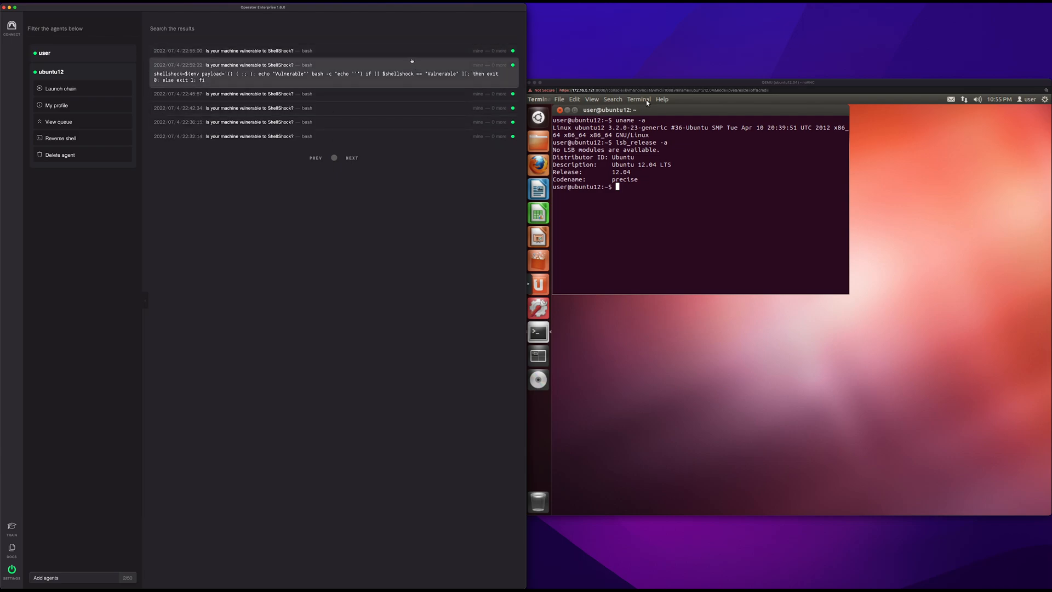